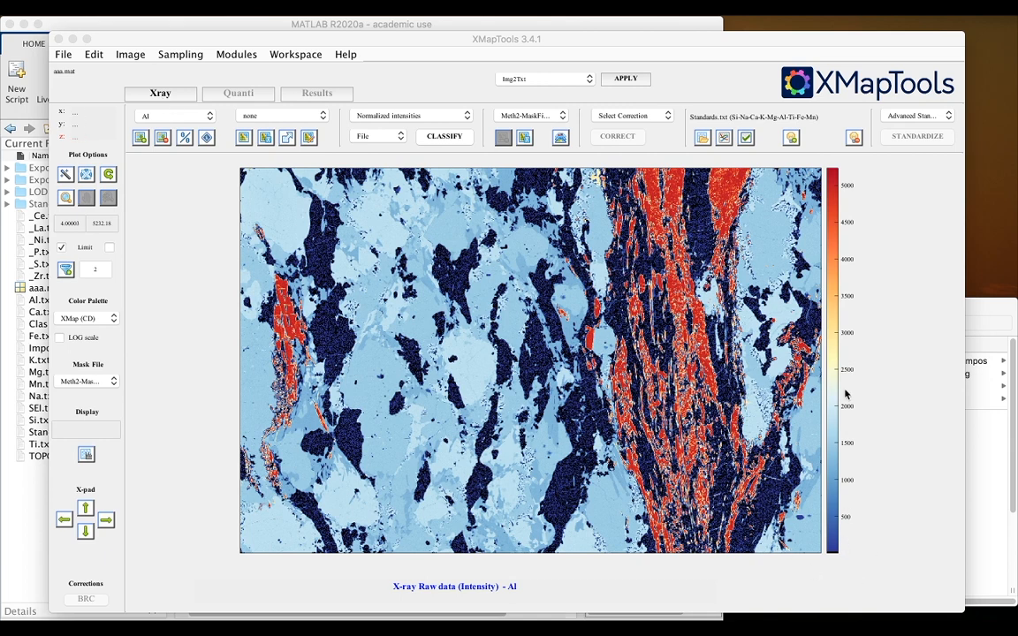
mouse_move(833, 559)
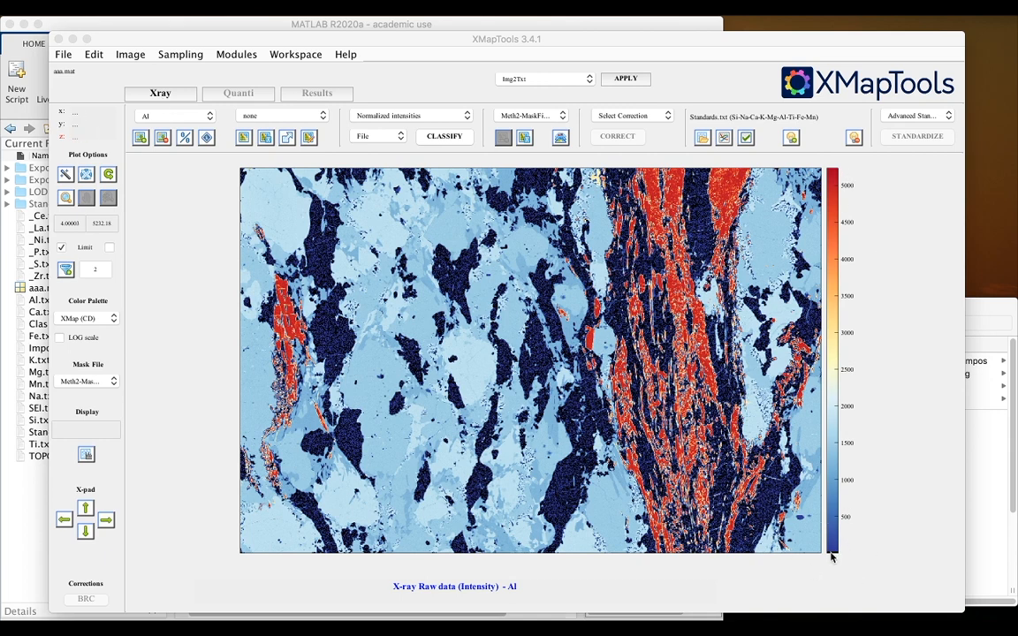
mouse_move(849, 557)
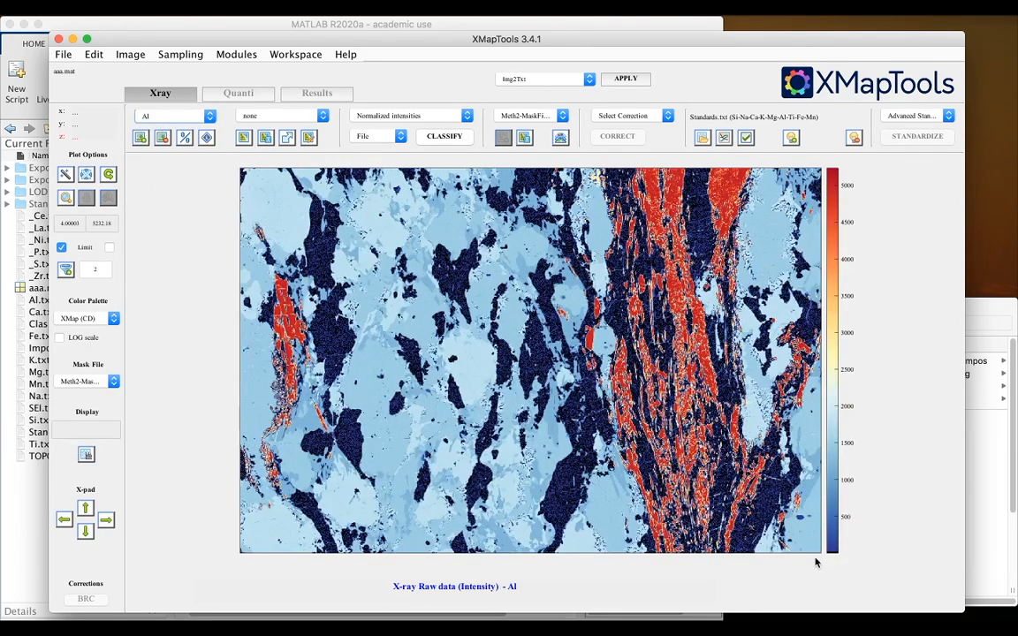
mouse_move(827, 175)
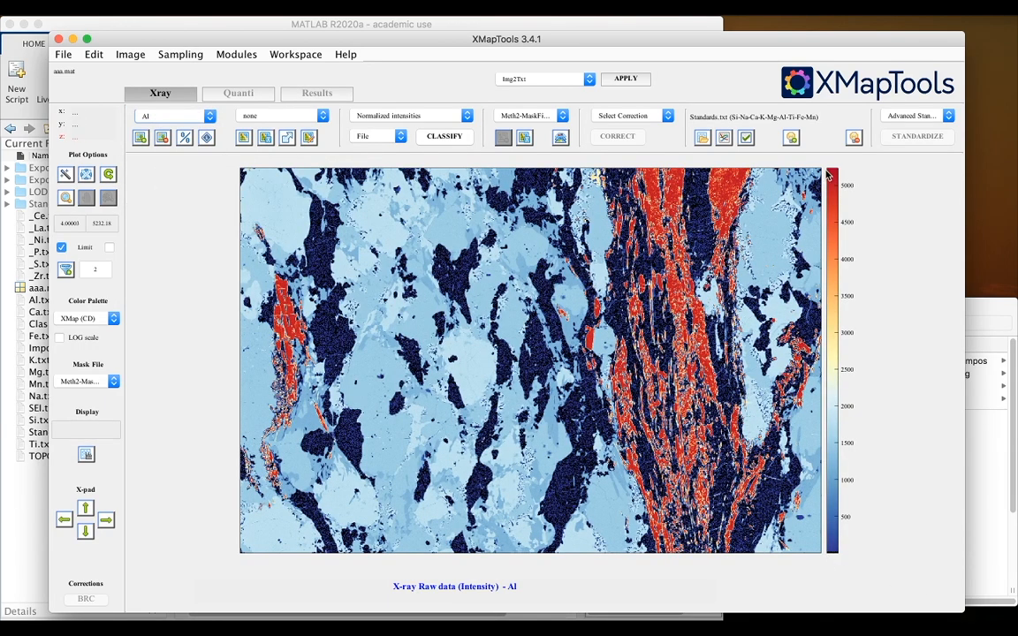
mouse_move(138, 241)
type("1000")
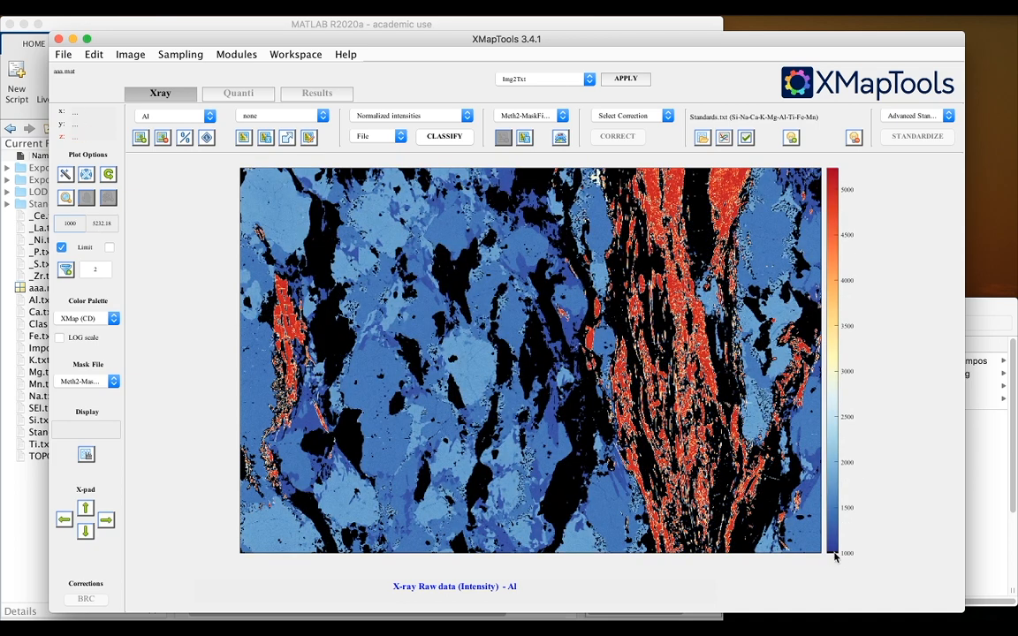
mouse_move(849, 219)
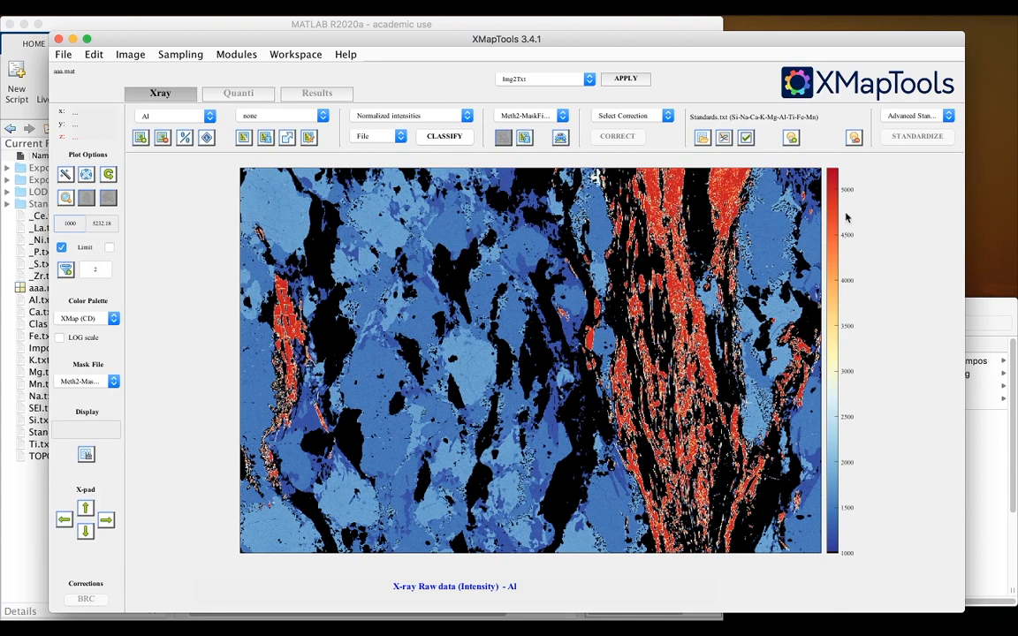
mouse_move(834, 175)
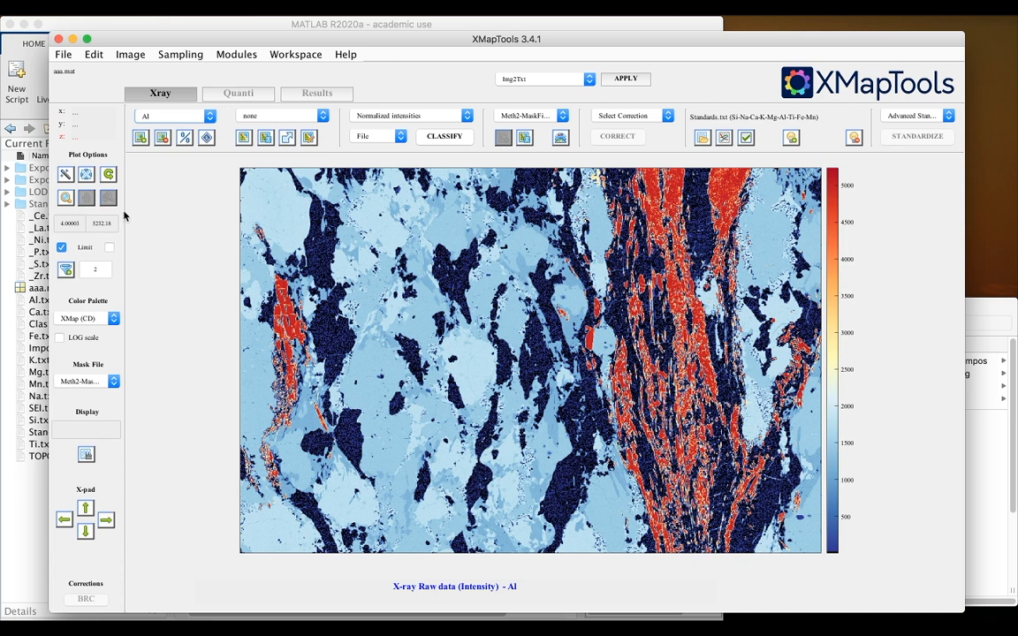
mouse_move(65, 175)
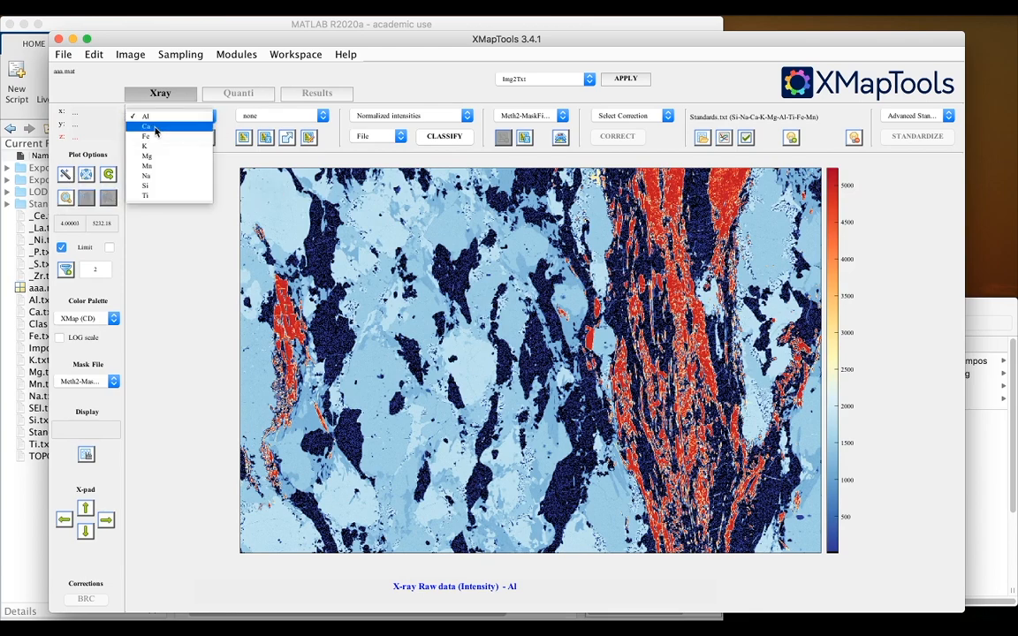
Switch the displayed element from Al to the Ca intensity map under the garnet mask.
left_click(145, 131)
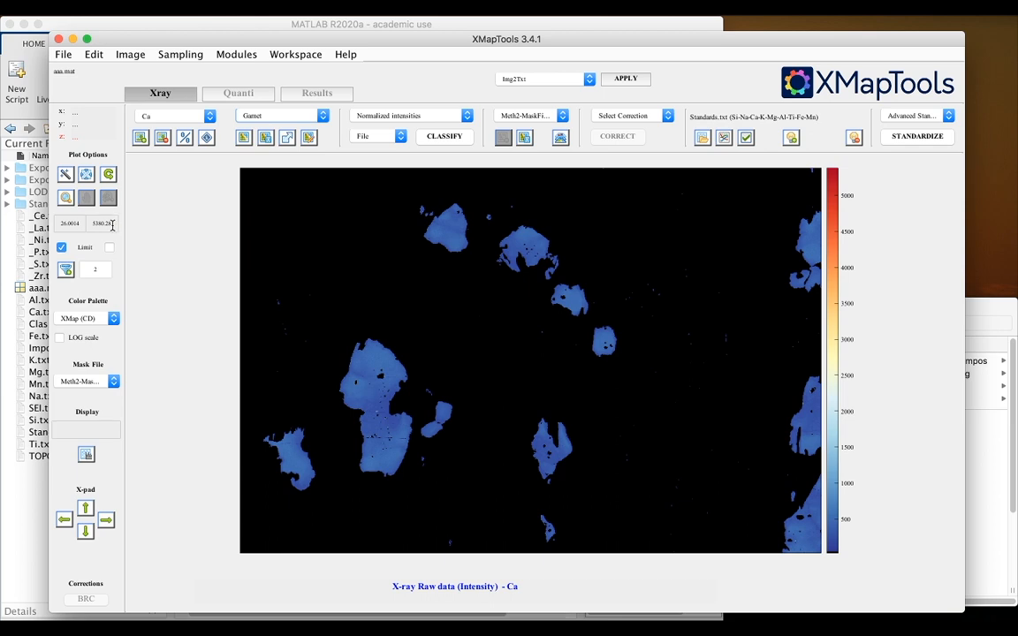
mouse_move(821, 555)
type("600")
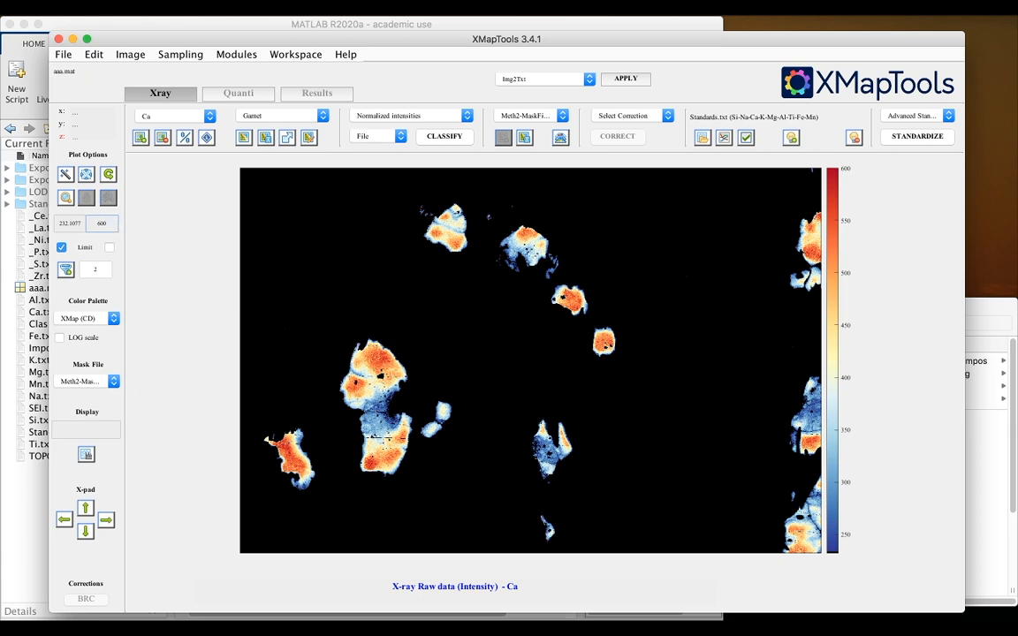
mouse_move(187, 311)
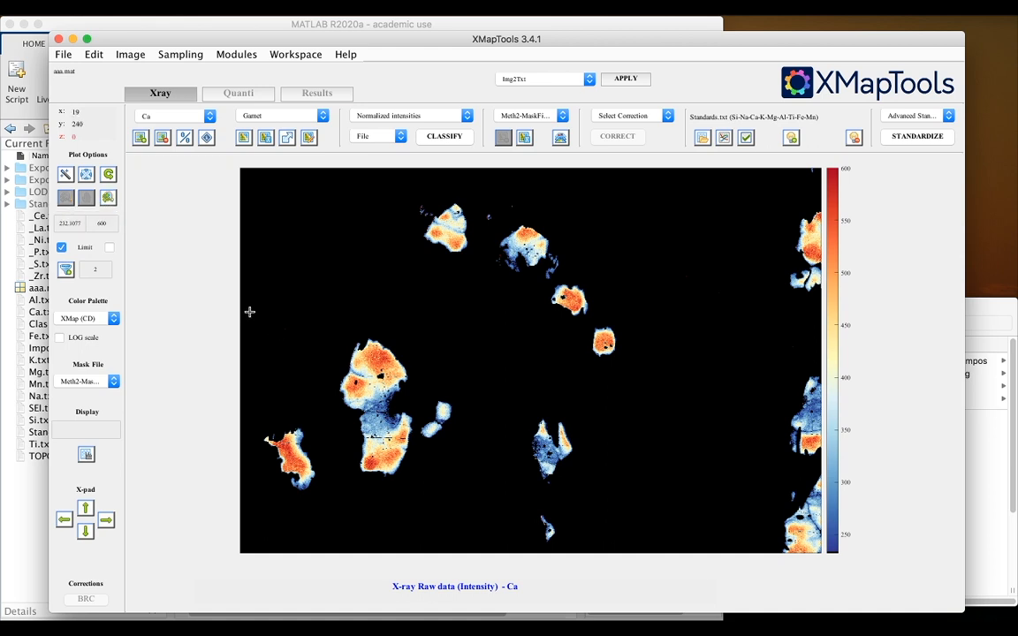
Zoom onto the central cluster of garnet grains in the Ca map.
left_click_drag(257, 321, 596, 509)
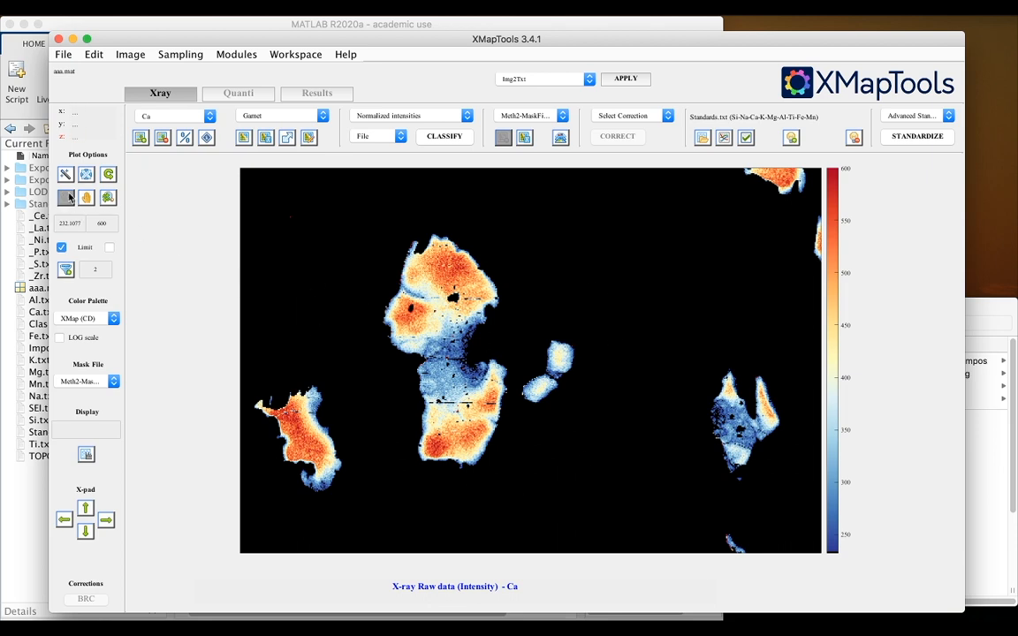
mouse_move(86, 198)
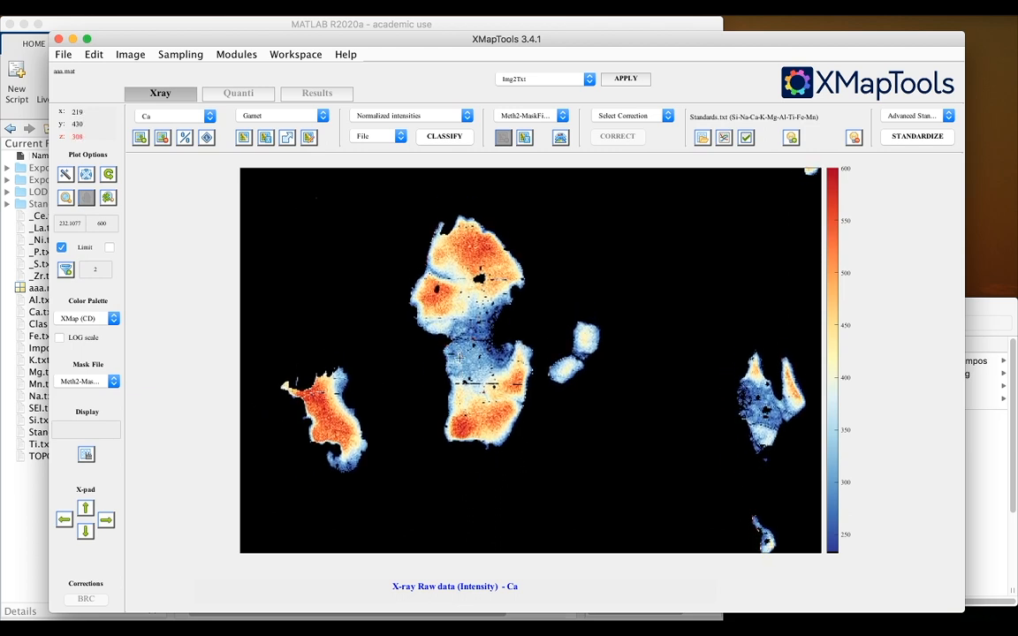
mouse_move(477, 473)
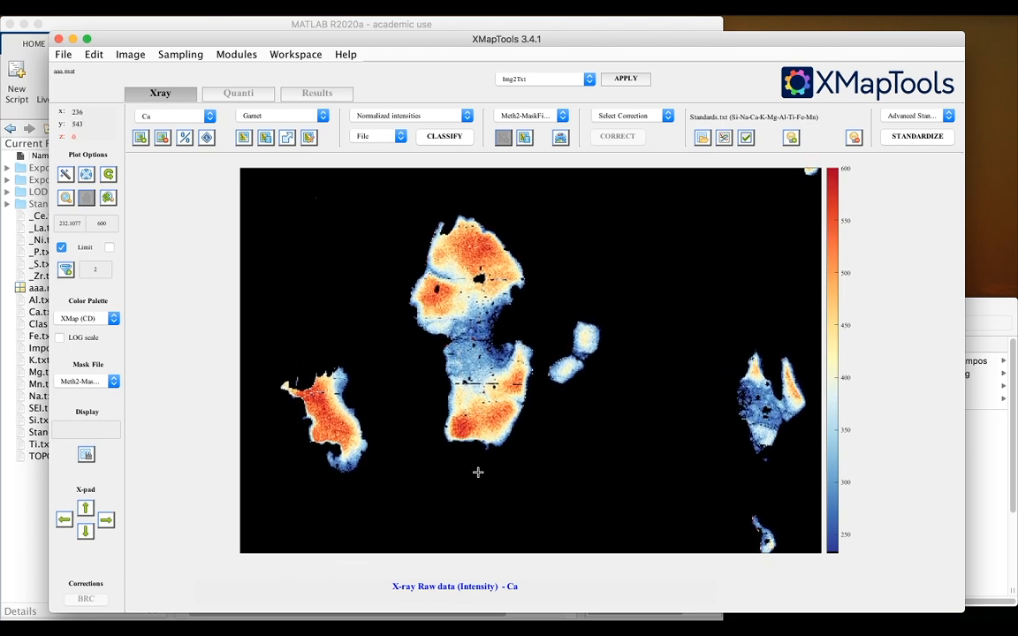
mouse_move(155, 306)
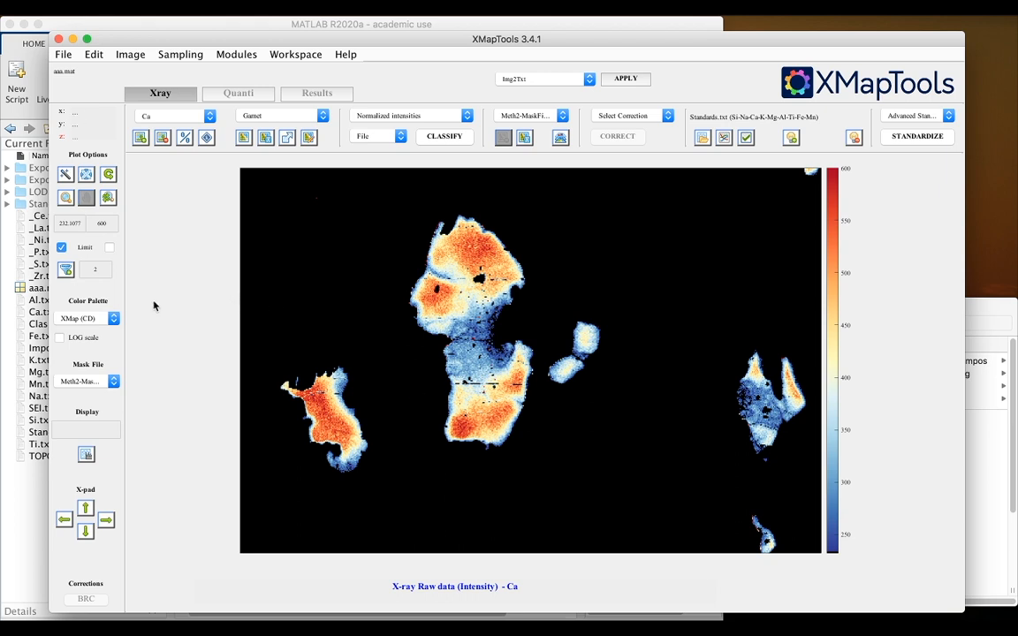
mouse_move(491, 254)
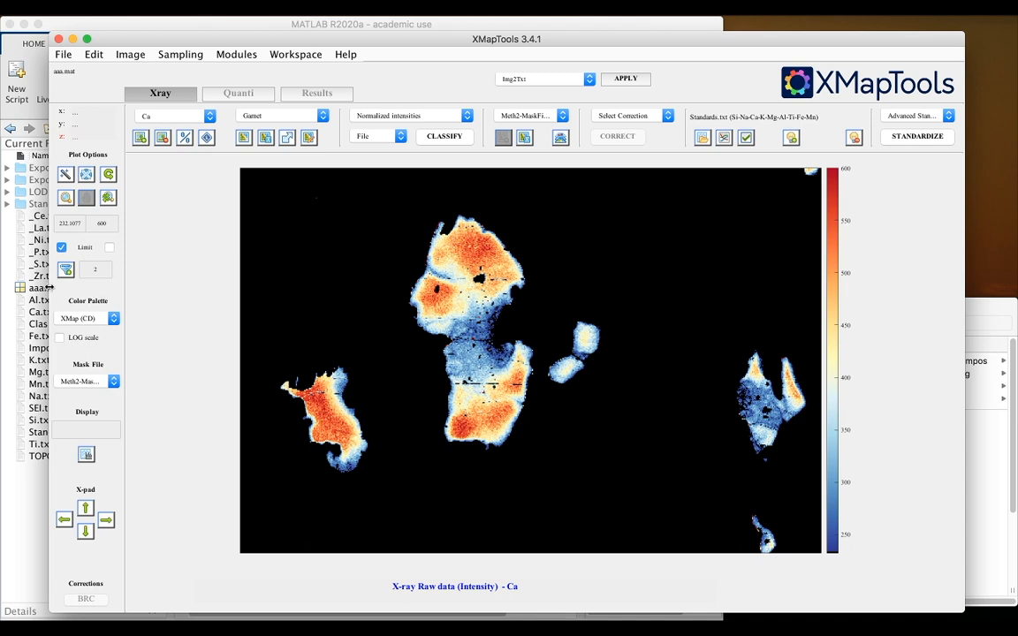
mouse_move(65, 269)
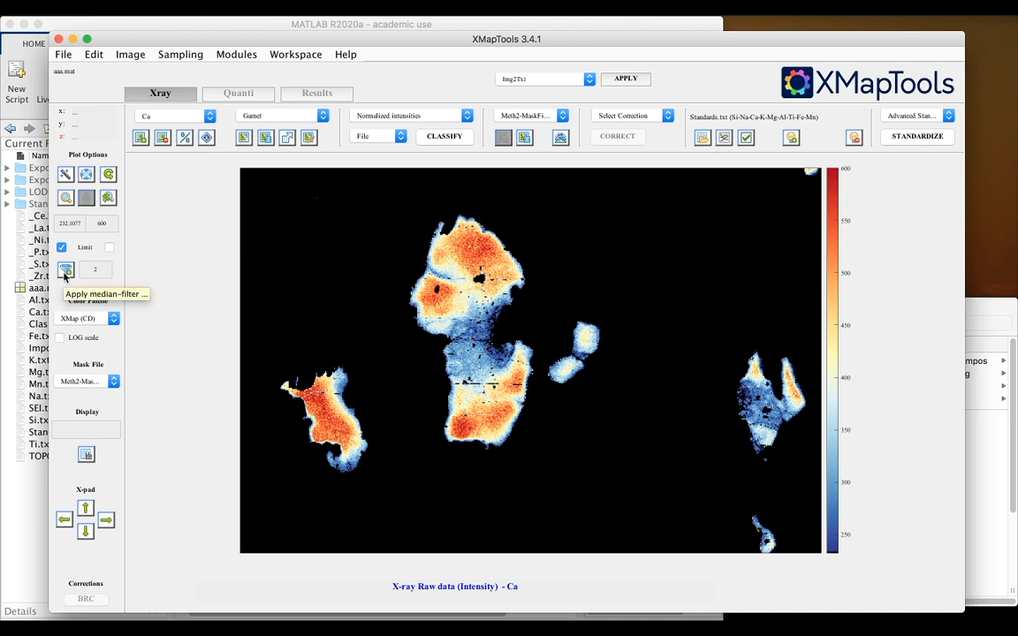
left_click(66, 269)
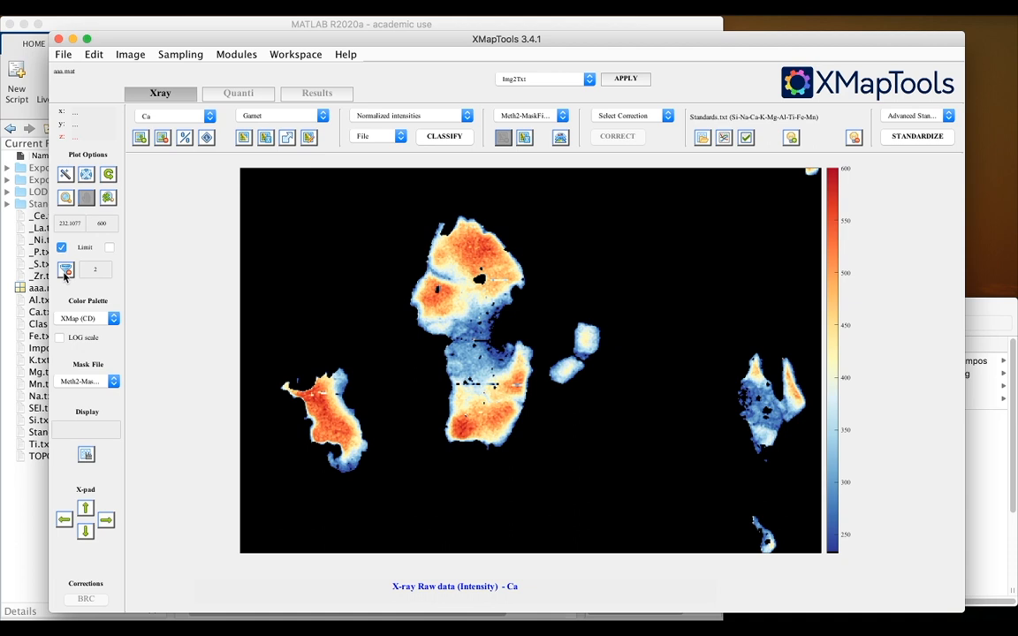
mouse_move(66, 269)
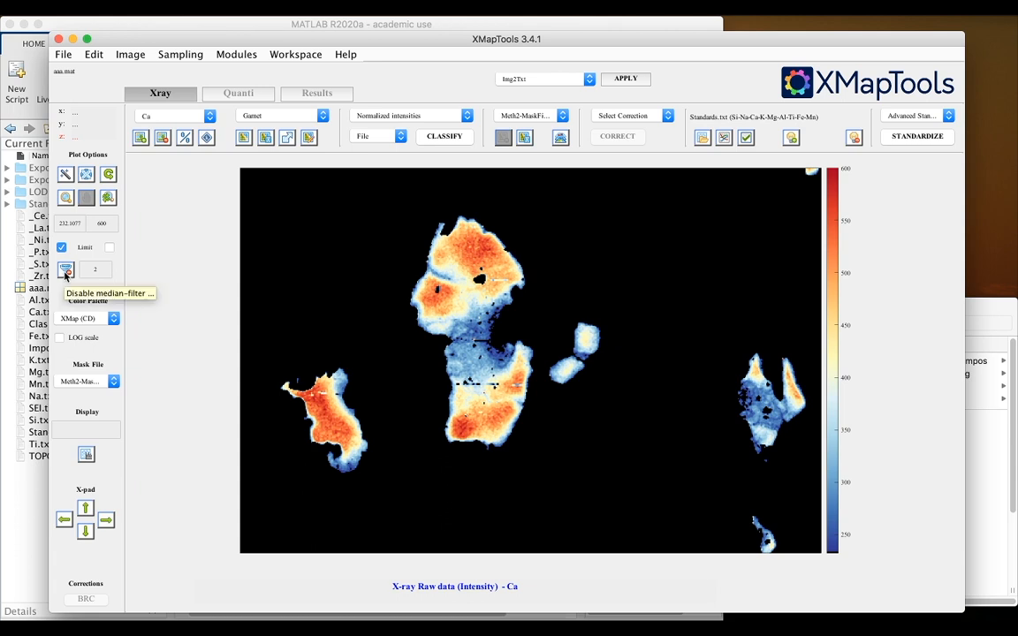
left_click(67, 268)
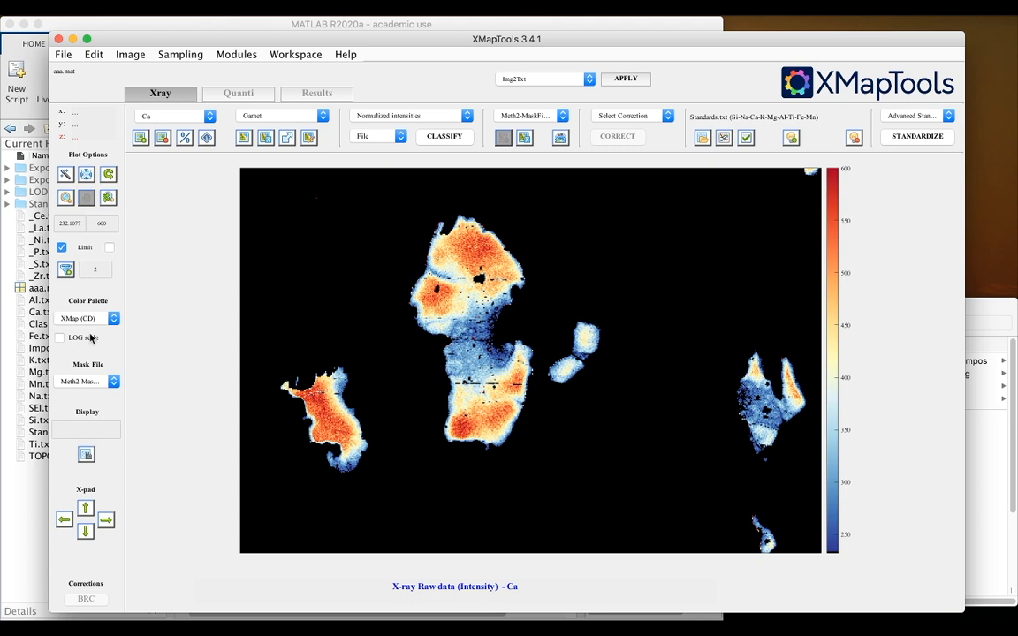
Recolour the Ca map with the Watermelon palette, then try another palette from the list.
left_click(113, 318)
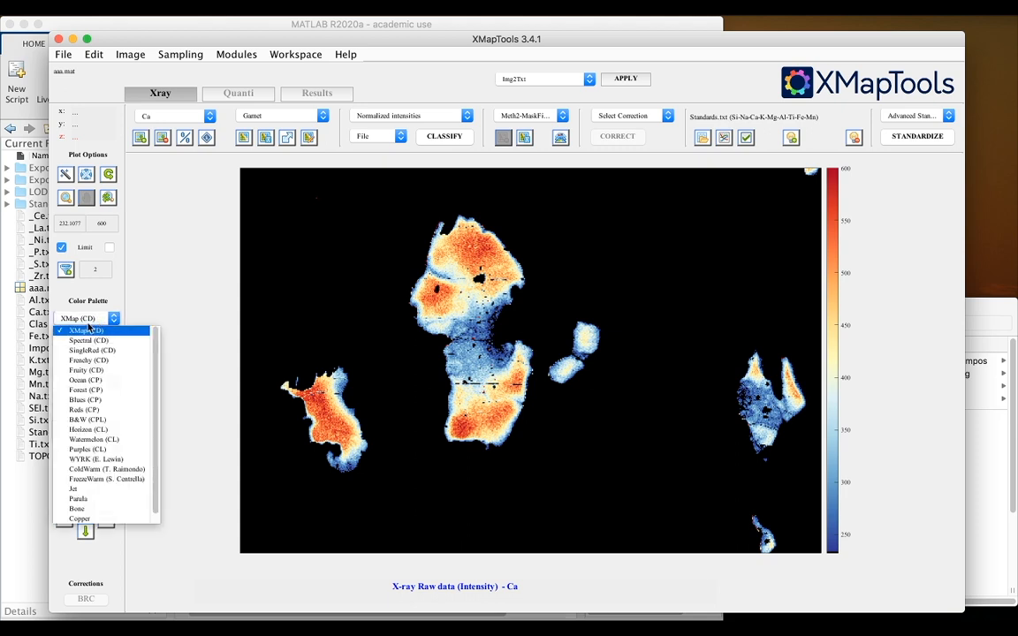
mouse_move(94, 439)
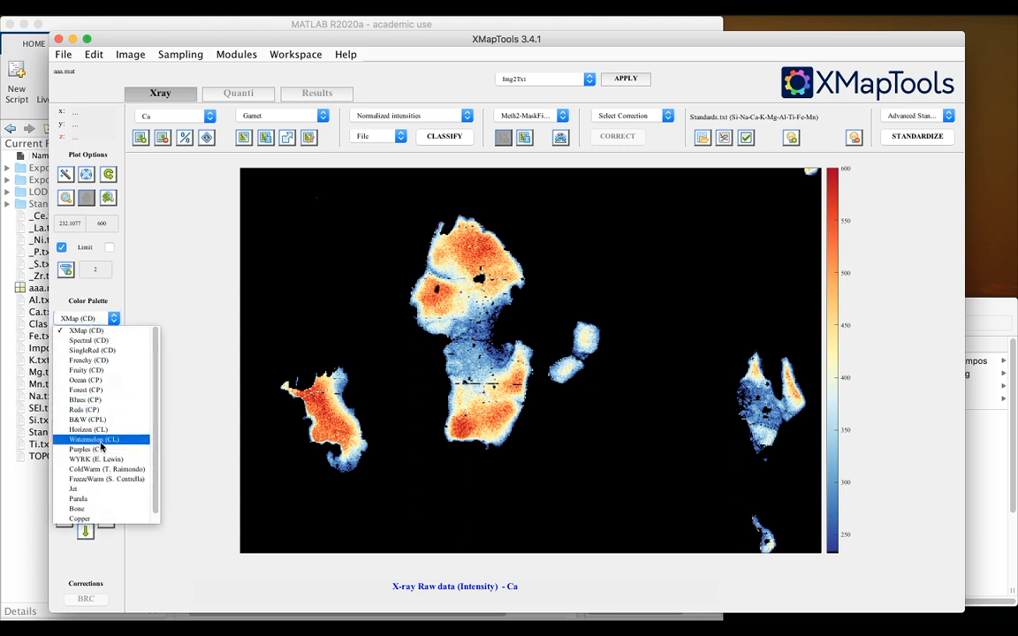
left_click(91, 438)
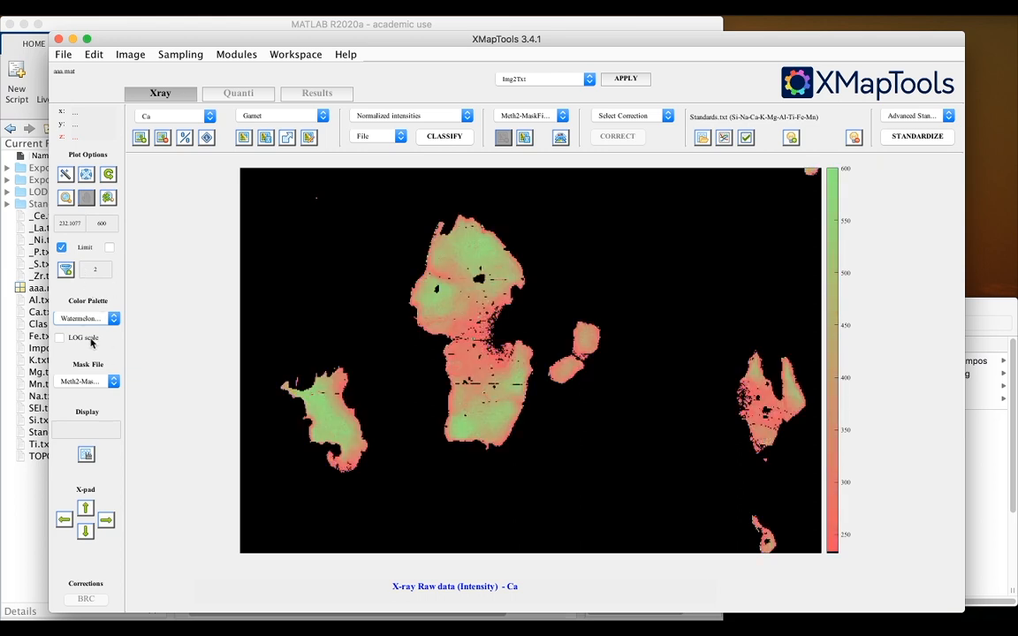
left_click(85, 318)
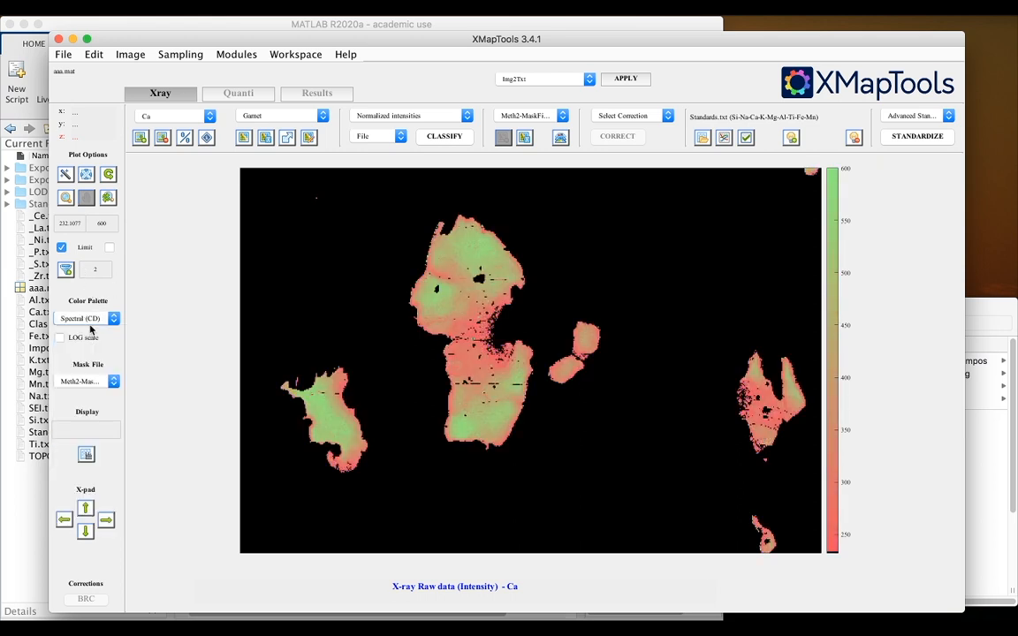
left_click(85, 318)
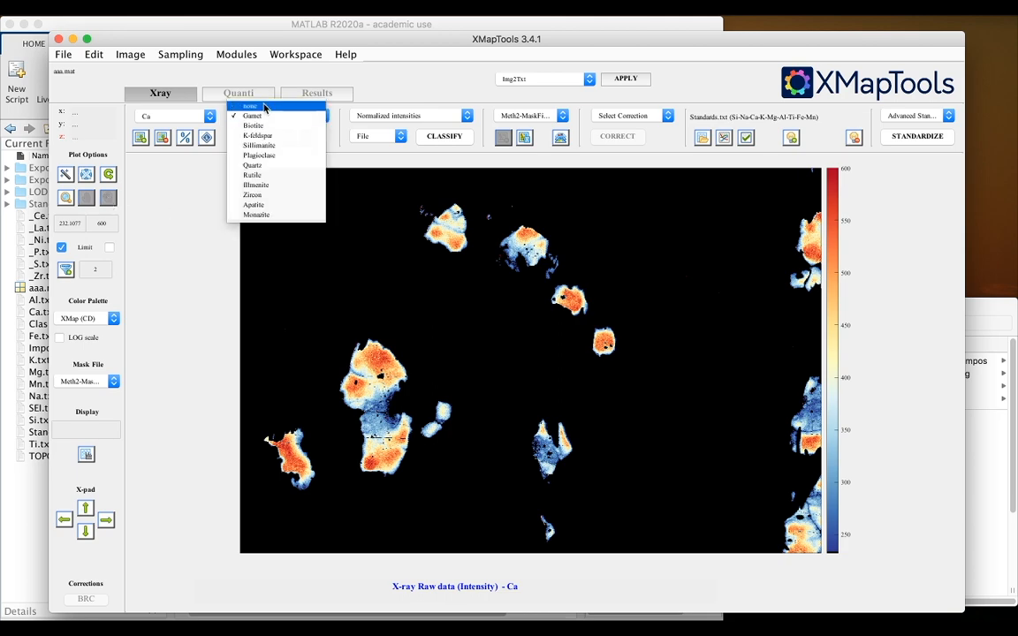
Clear the mineral mask to none and display the unmasked Al intensity map.
left_click(251, 106)
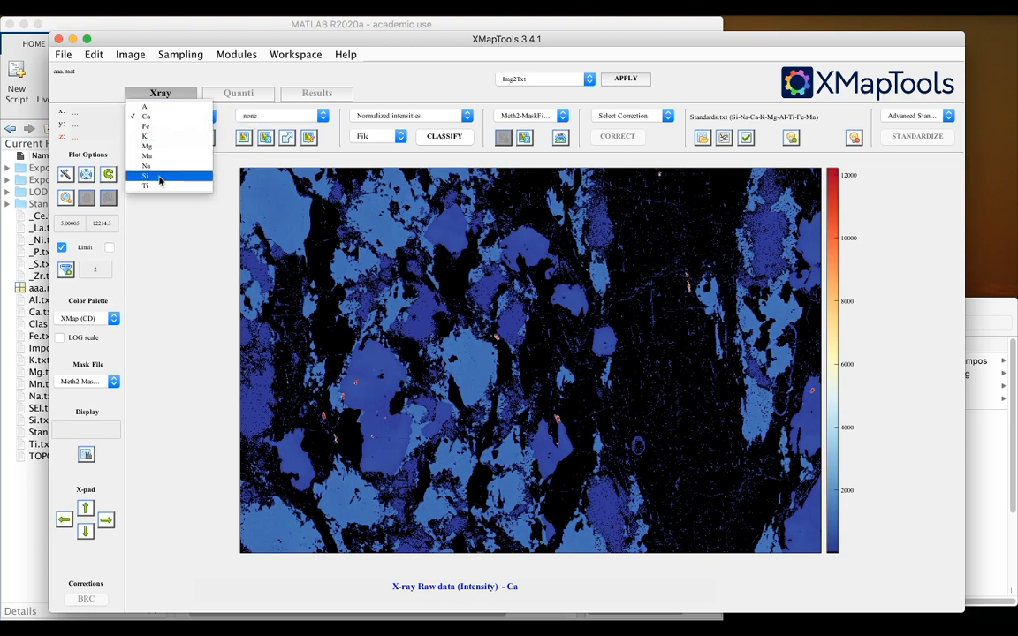
left_click(145, 106)
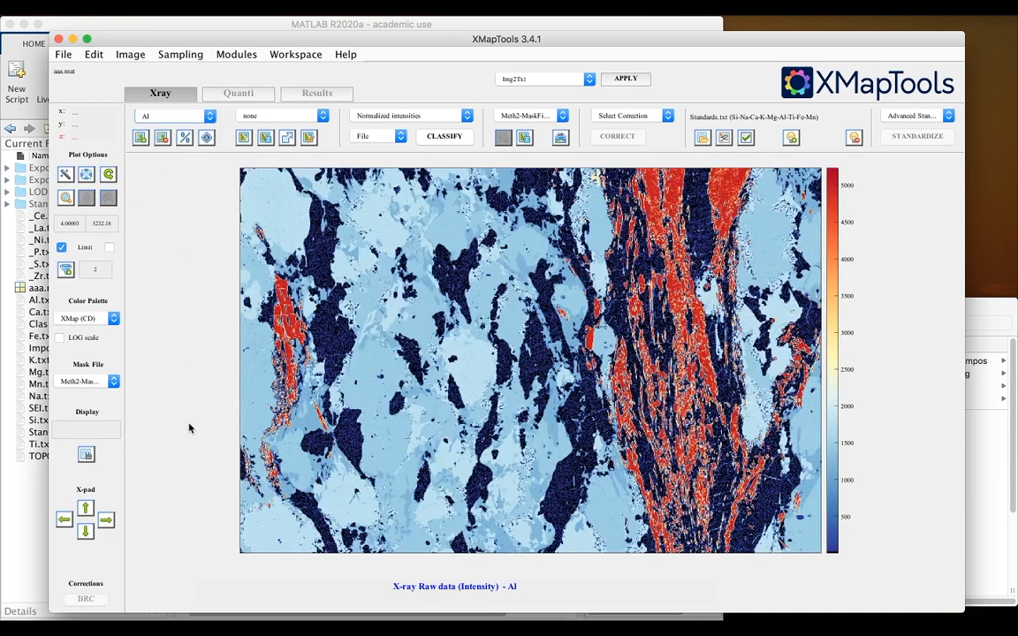
mouse_move(834, 552)
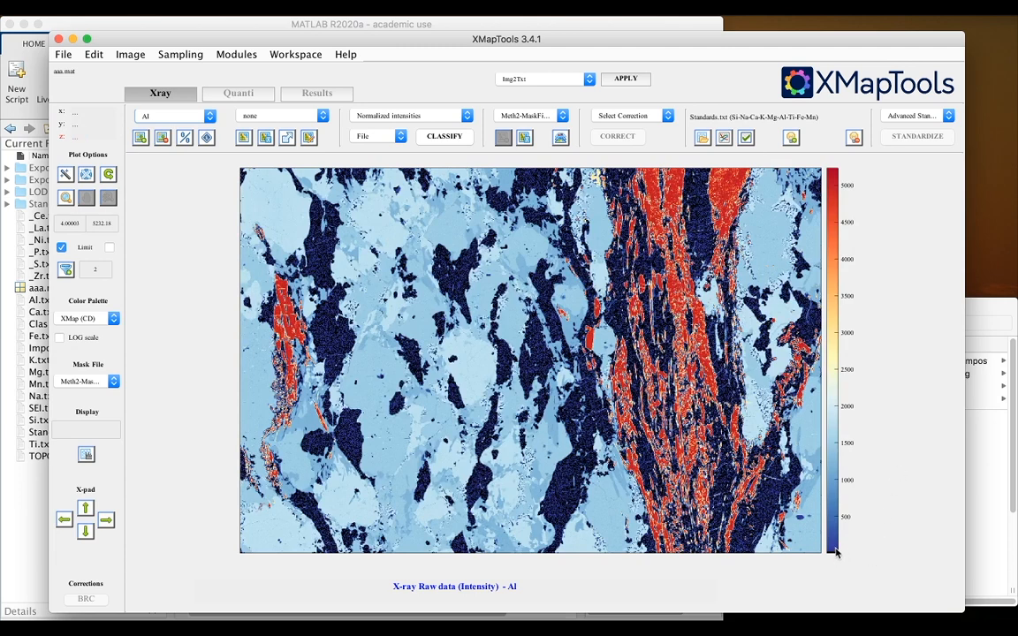
mouse_move(826, 176)
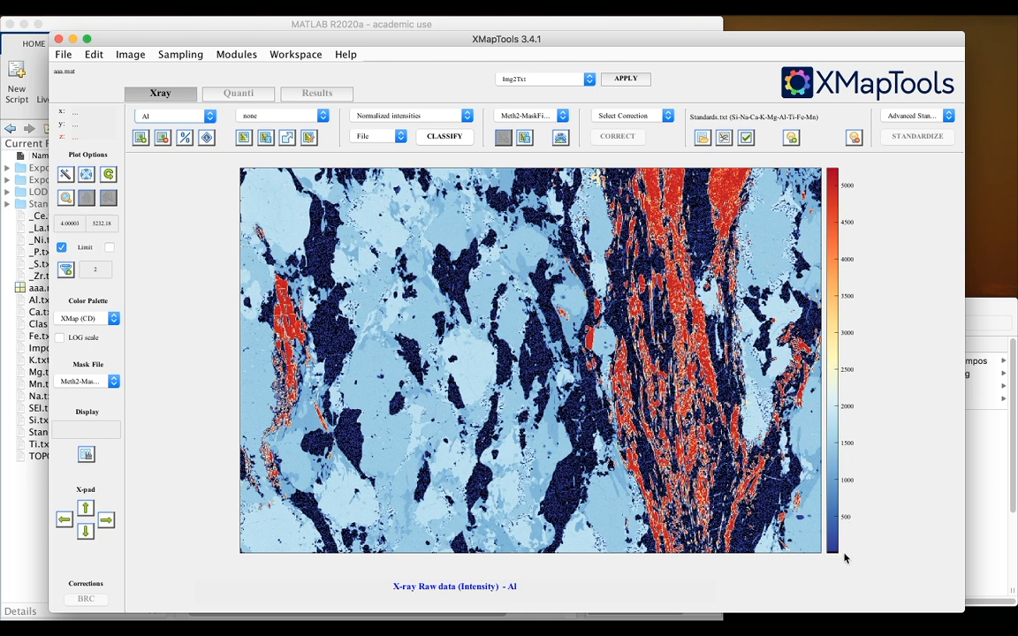
mouse_move(59, 345)
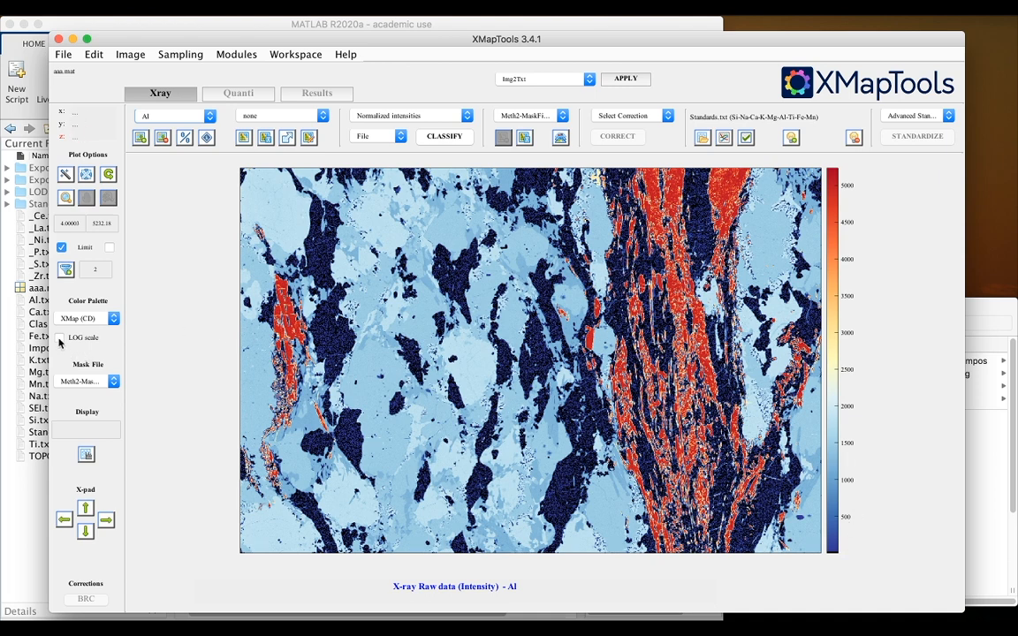
Preview the Al map on a LOG intensity scale, then revert to linear scaling.
left_click(61, 337)
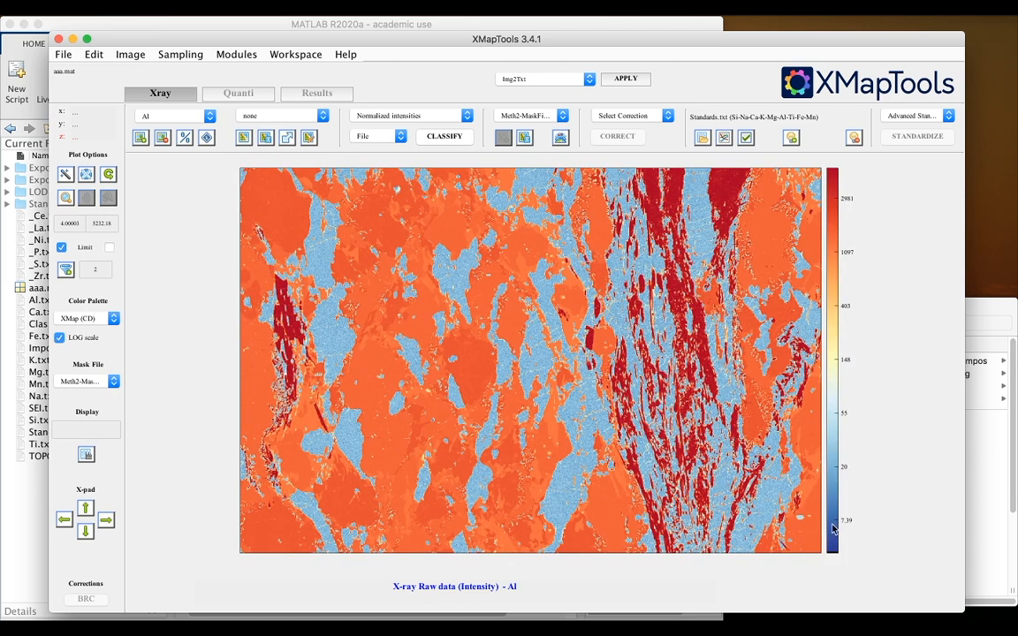
mouse_move(832, 534)
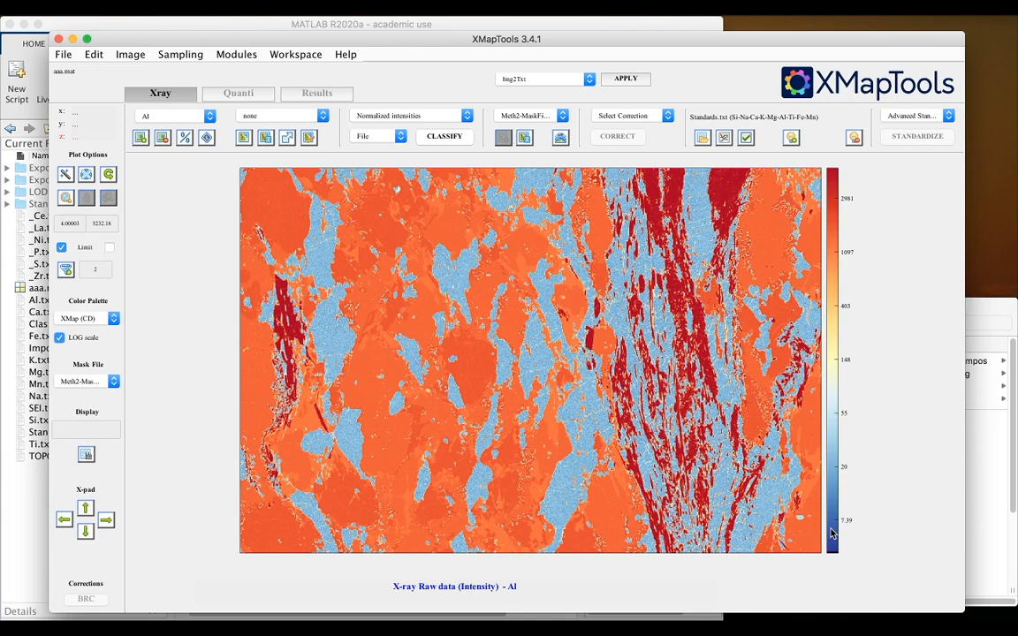
mouse_move(834, 417)
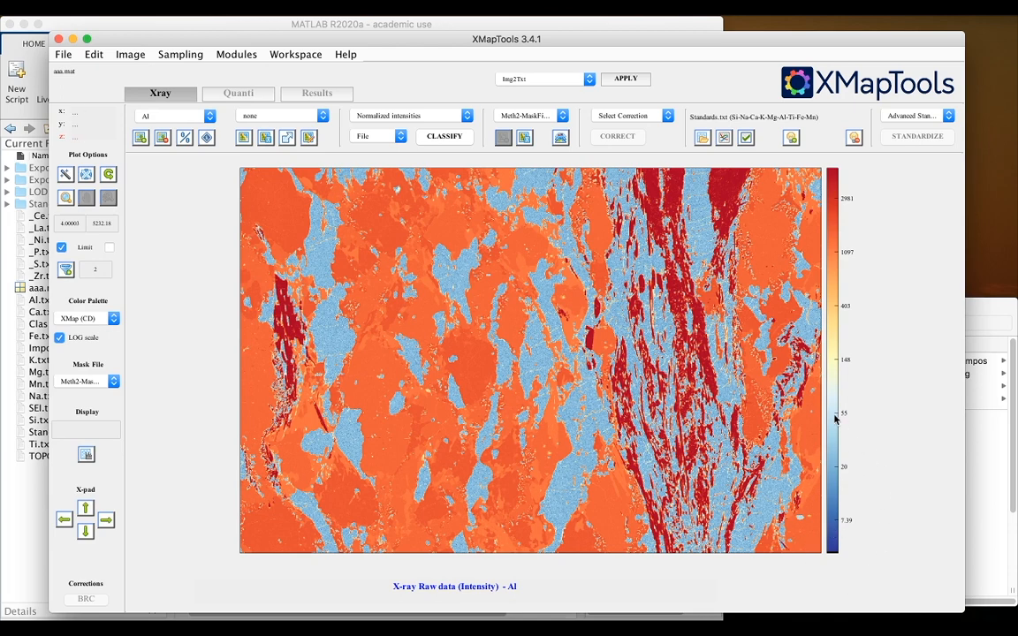
mouse_move(874, 303)
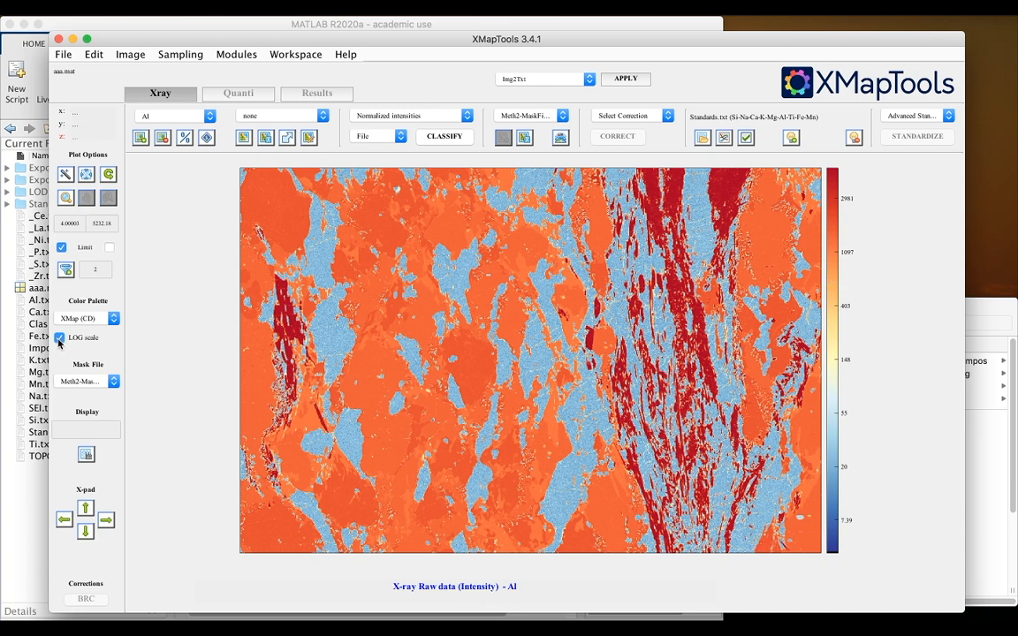
left_click(60, 335)
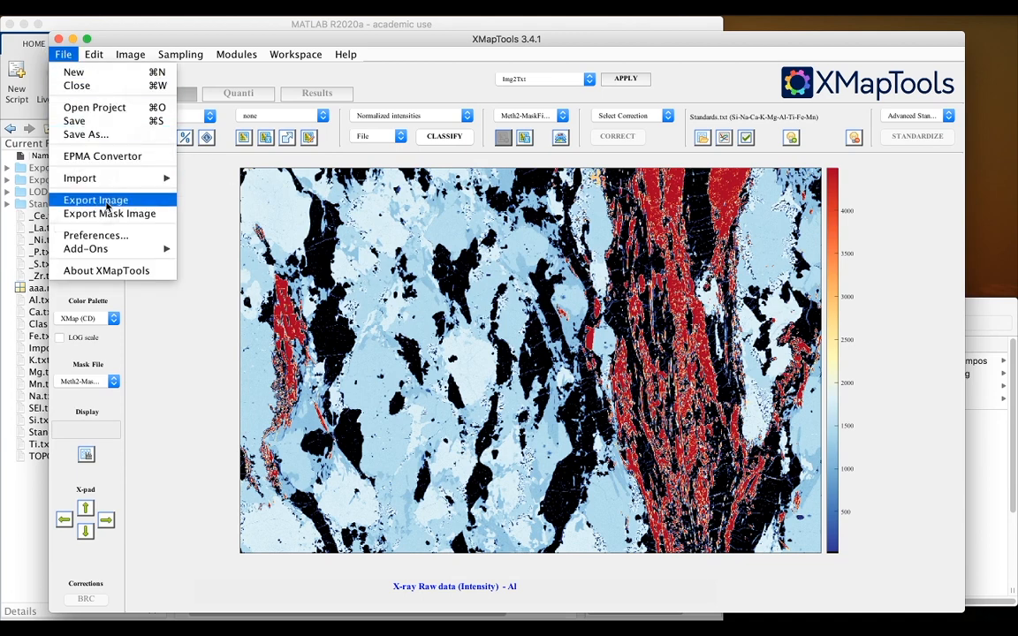
Export the Al map to a MATLAB Figure window with scale bar and colour bar.
left_click(95, 198)
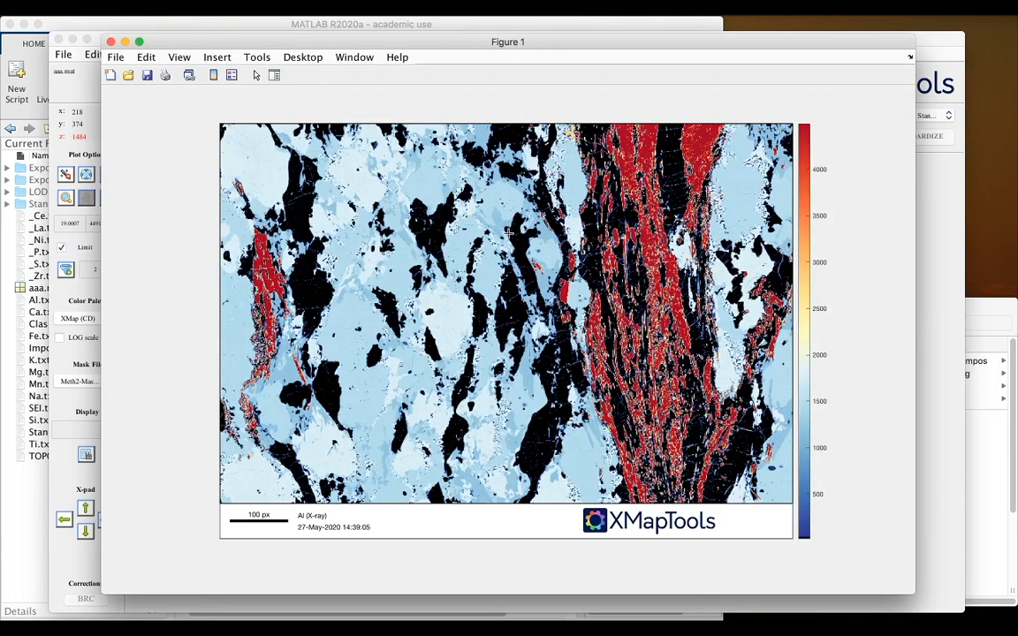
left_click(116, 56)
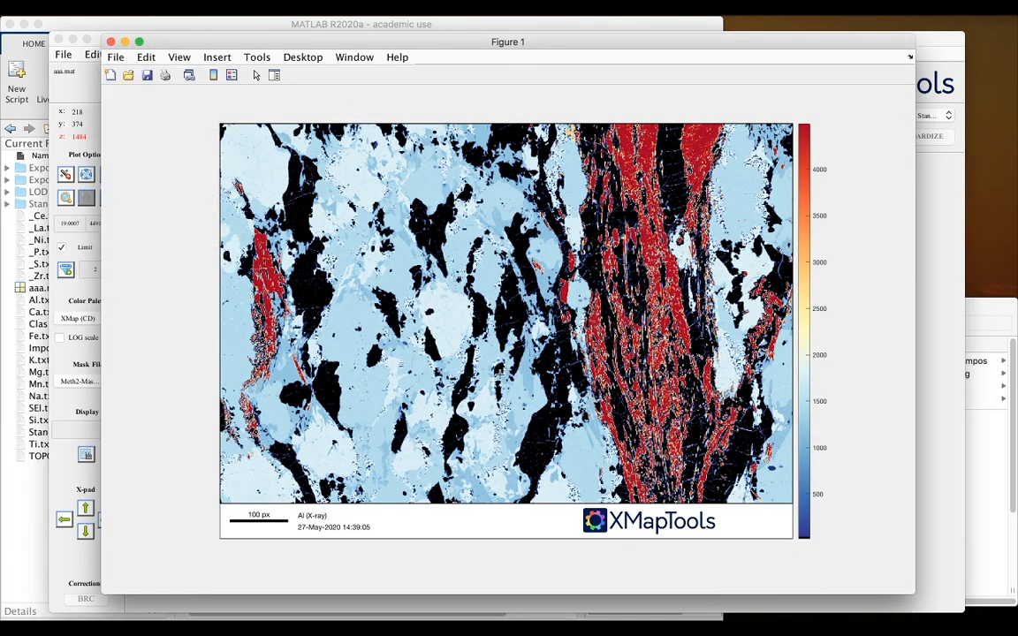
Start Save As for Figure 1 and choose Portable Document Format (*.pdf).
left_click(148, 74)
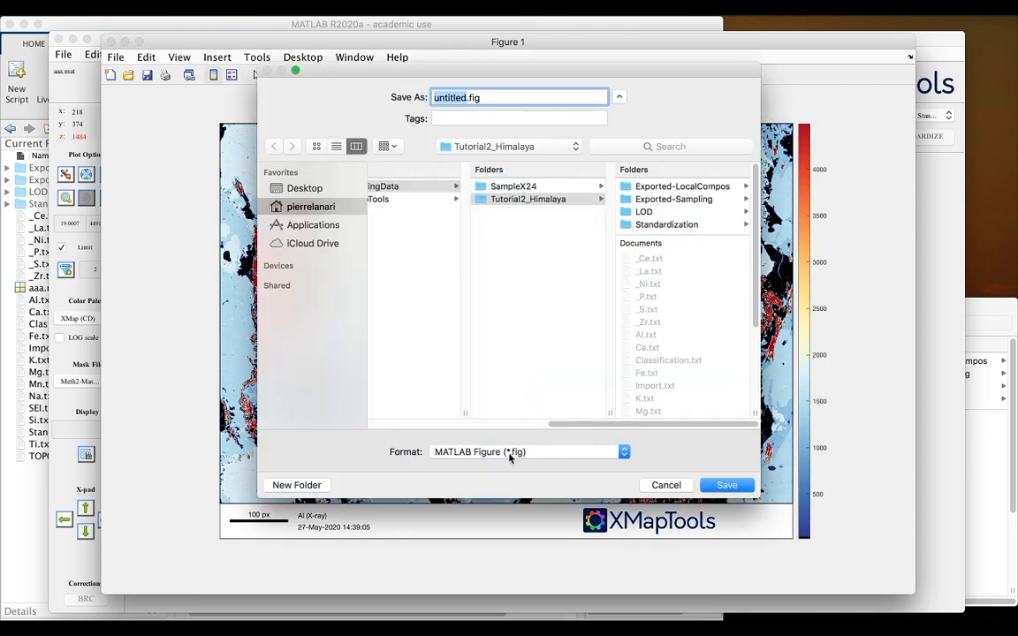
left_click(527, 453)
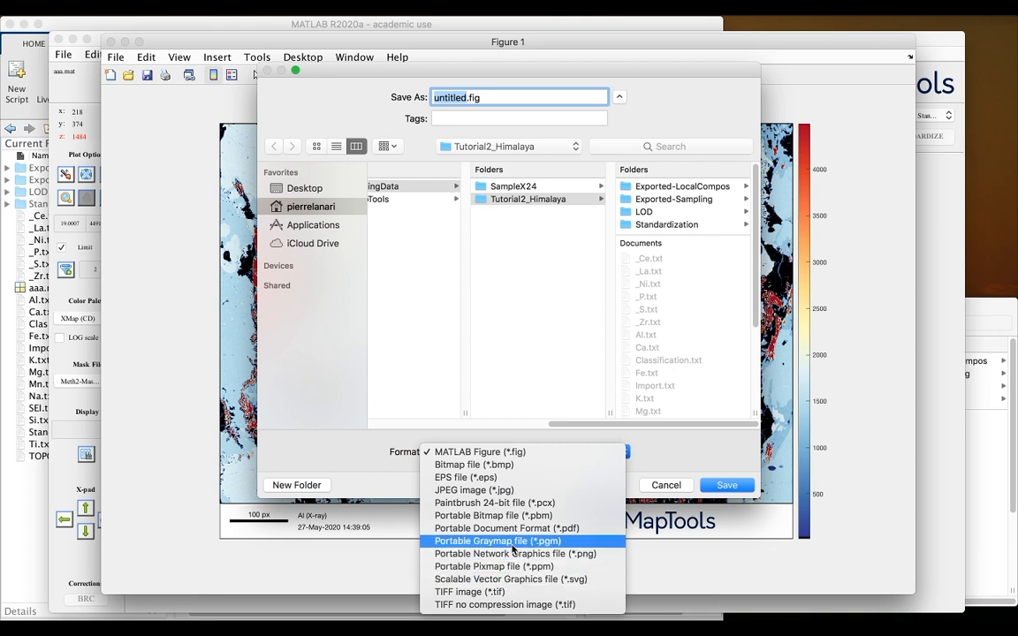
left_click(504, 529)
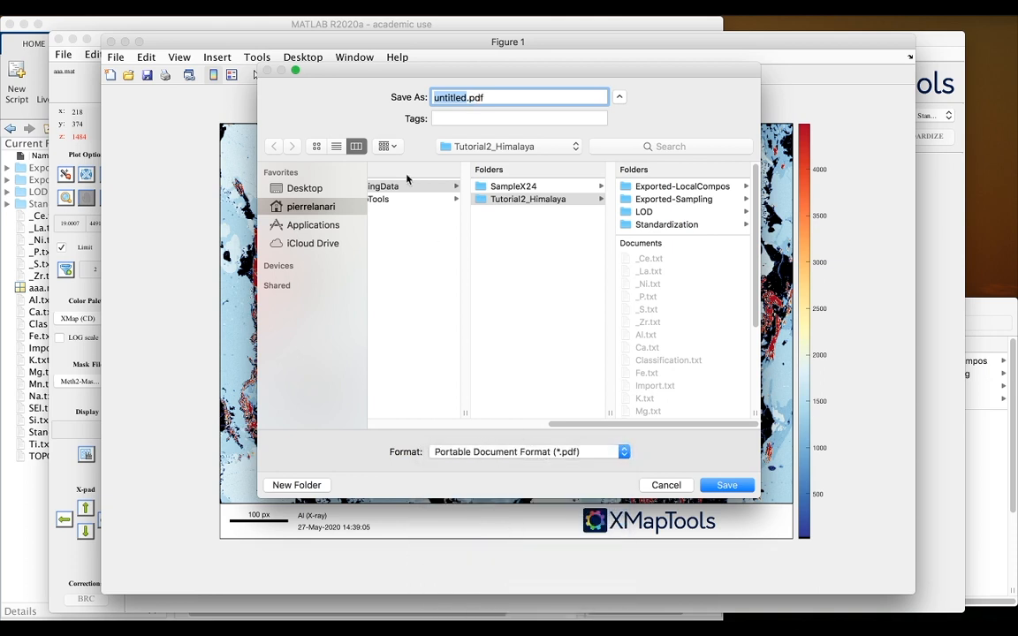
mouse_move(467, 113)
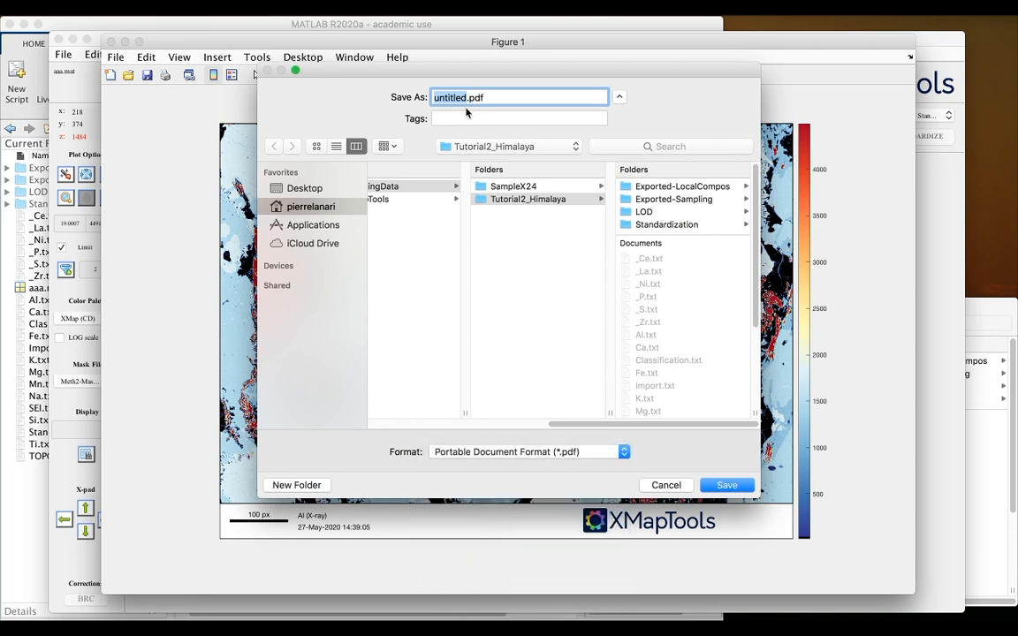